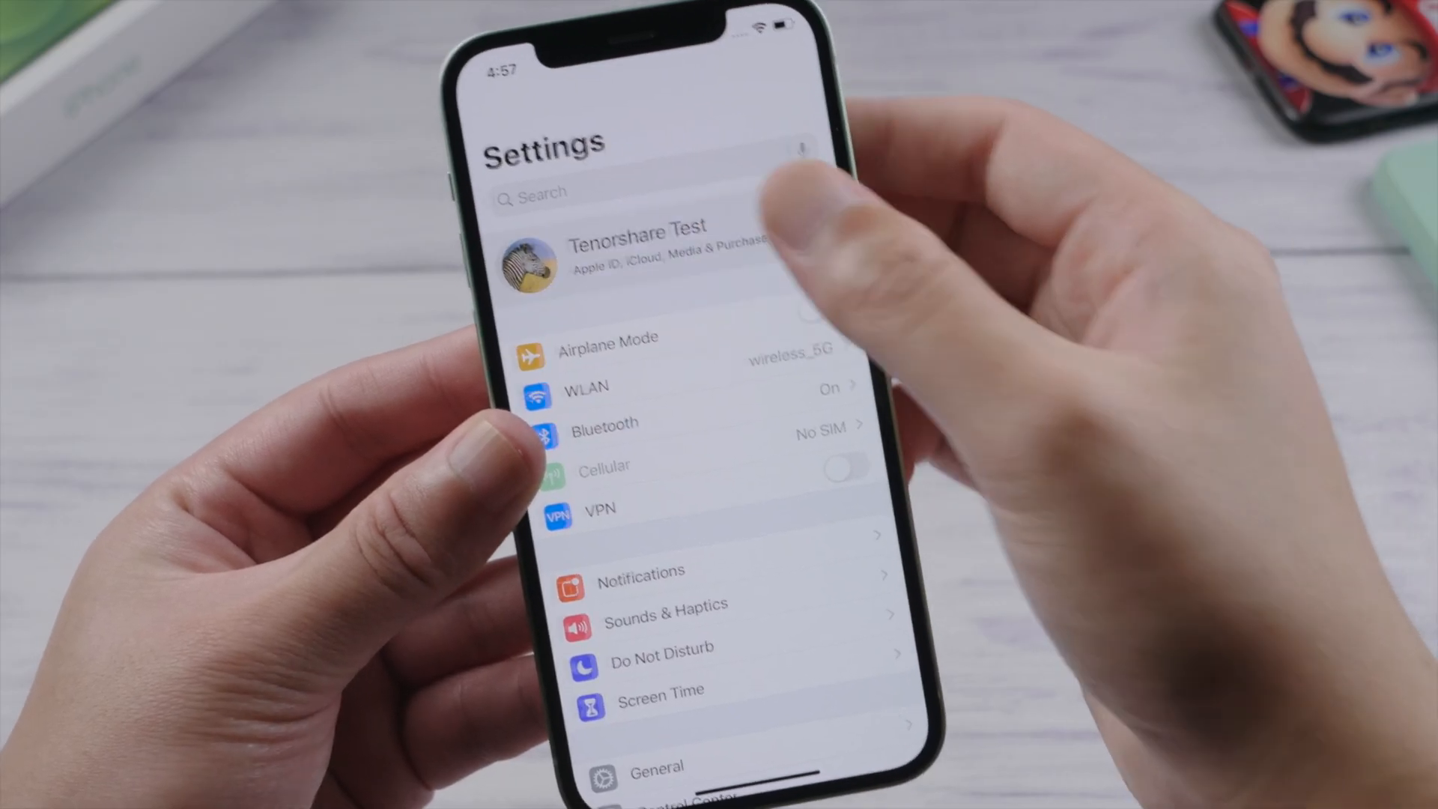
- Sign in from Payment & Shipping by confirming the Apple ID password
{"action": "left_click", "coordinate": [636, 257]}
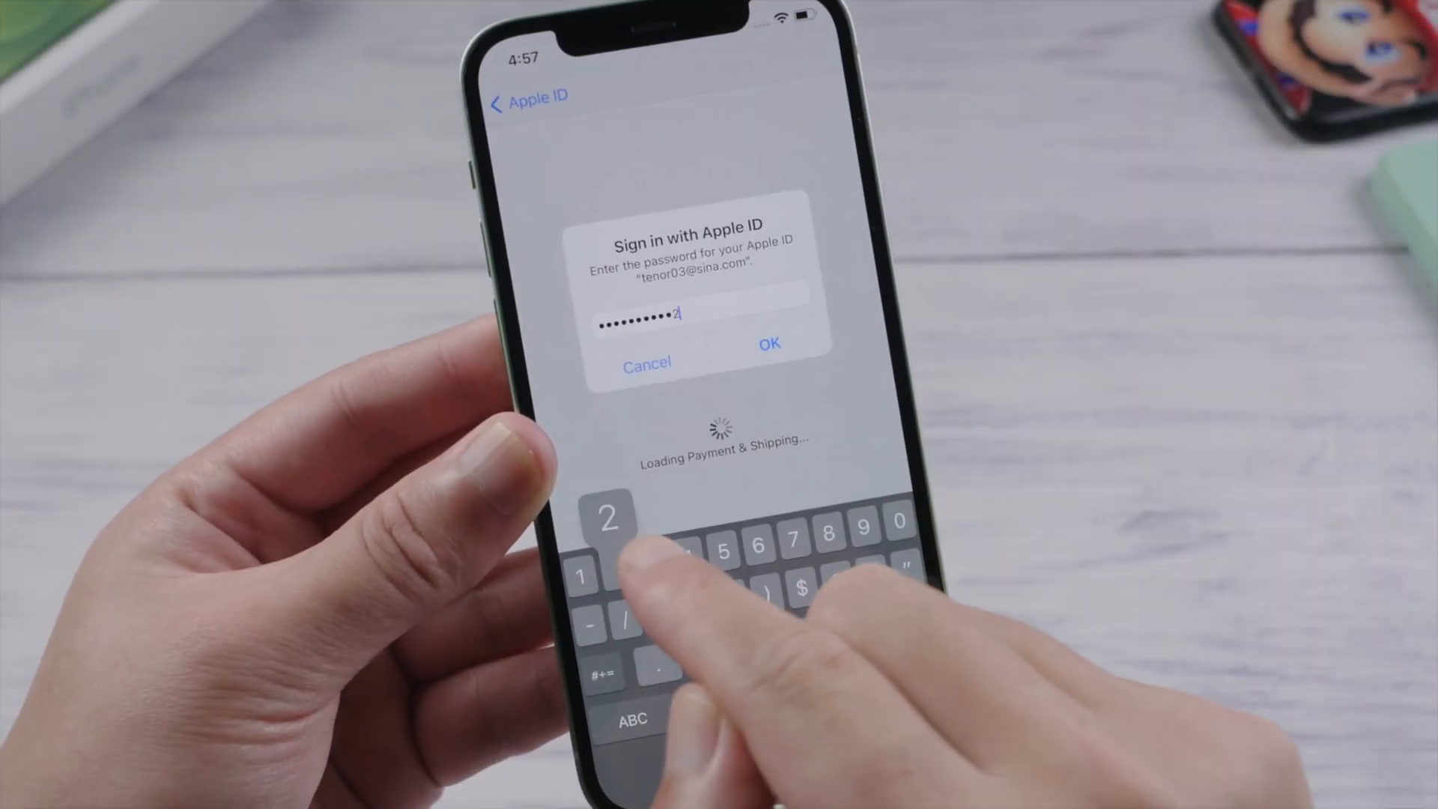
{"action": "left_click", "coordinate": [769, 343]}
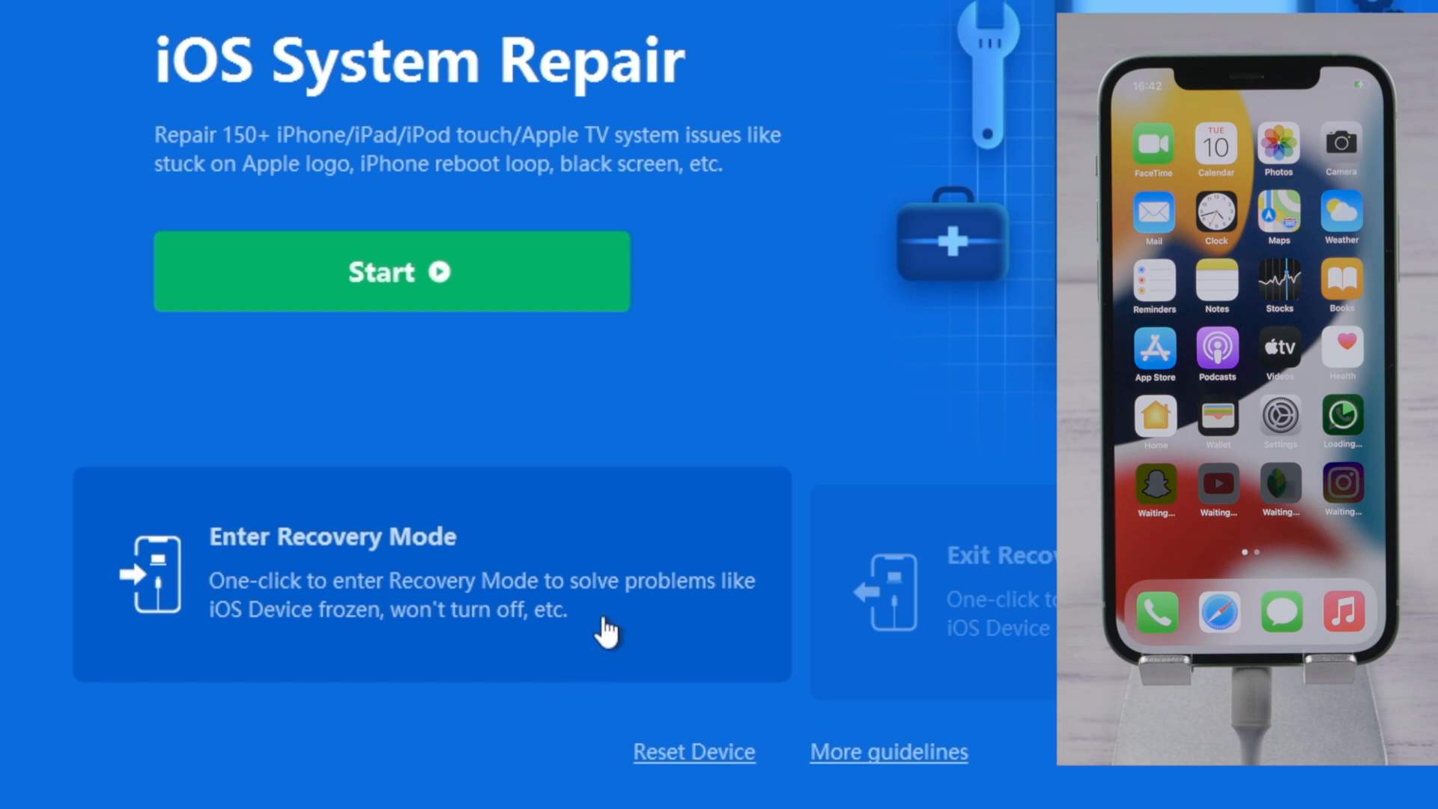
- Put the connected iPhone into recovery mode with ReiBoot and dismiss the success message
{"action": "left_click", "coordinate": [367, 550]}
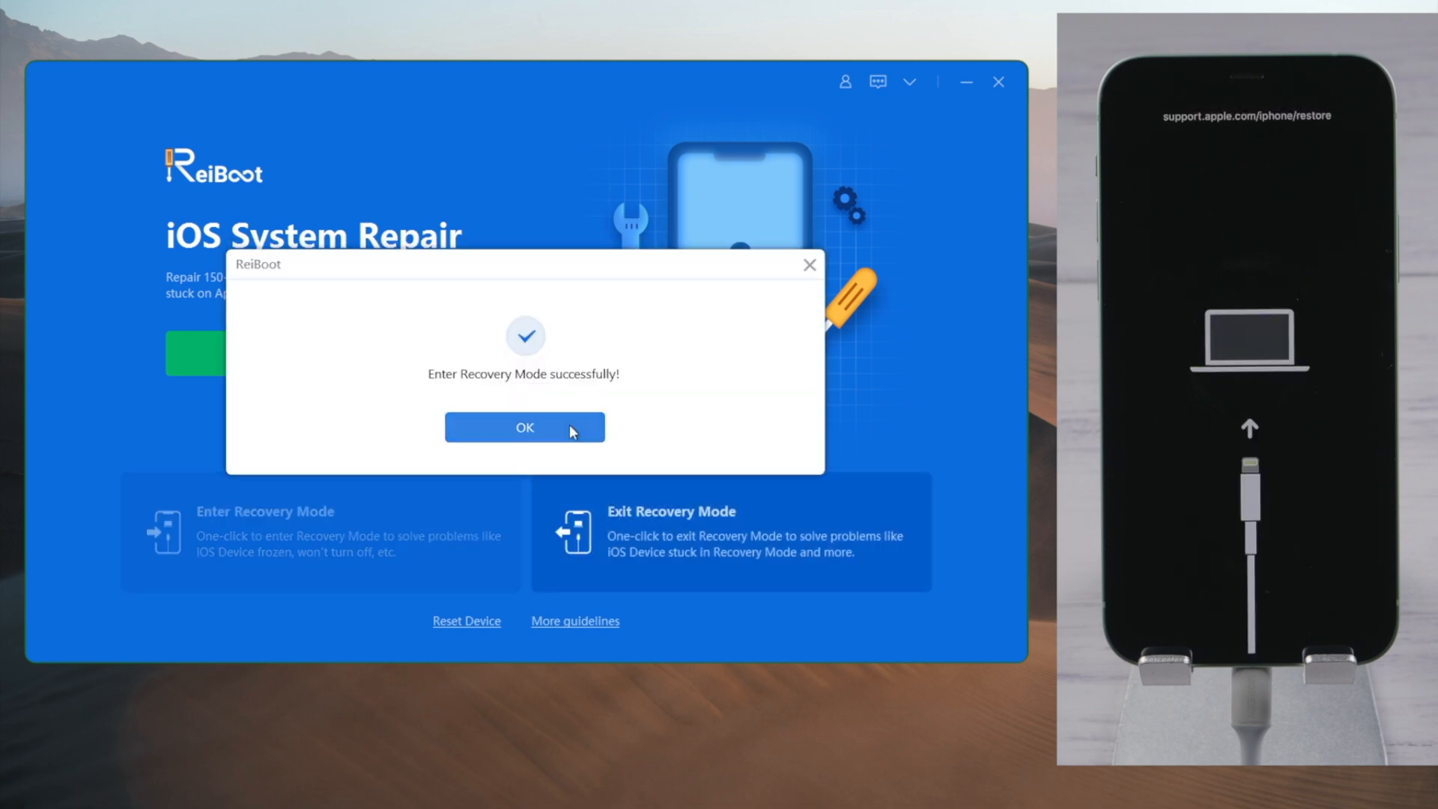
{"action": "left_click", "coordinate": [525, 428]}
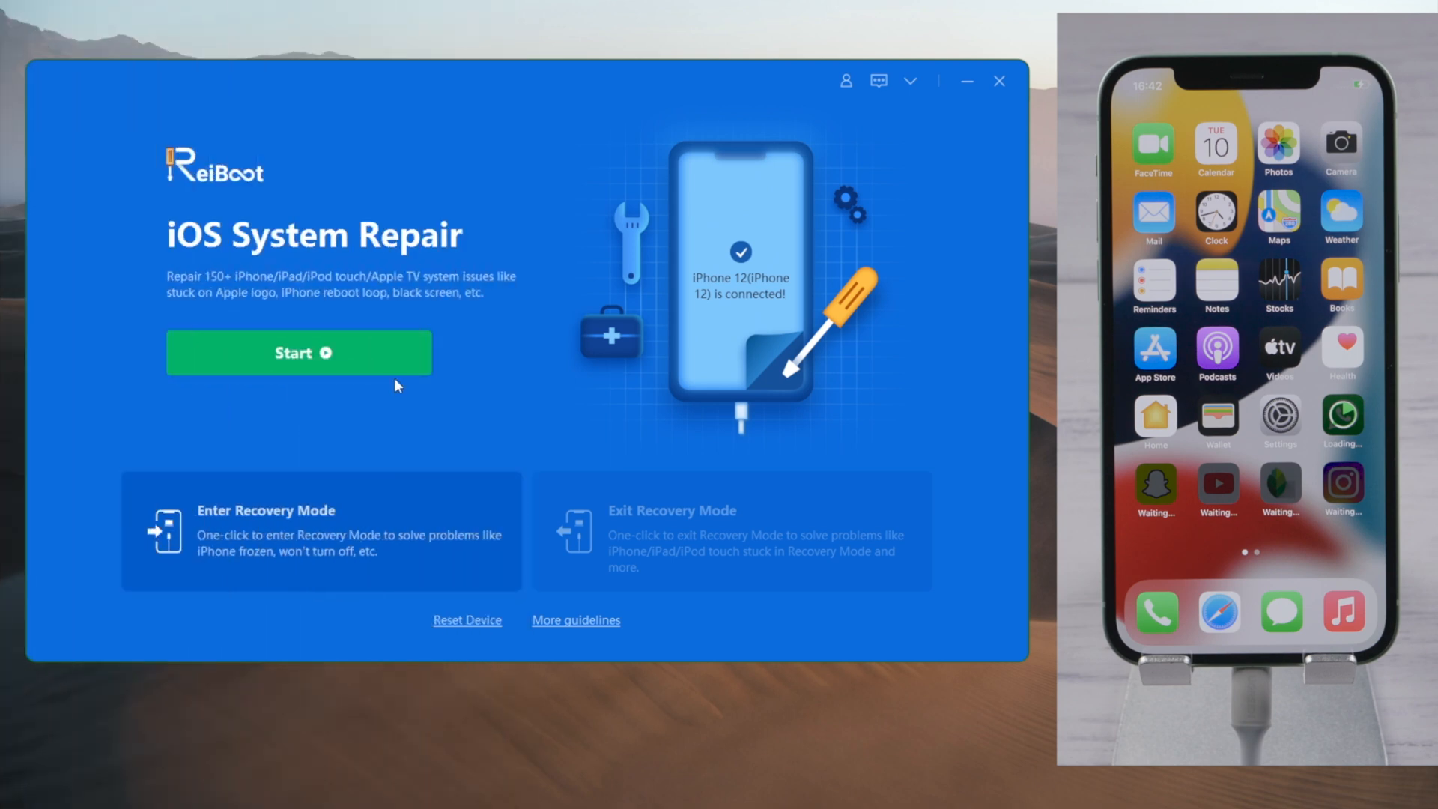
- Download the iPhone 12 firmware 14.7.1 and start a Standard Repair that keeps data
{"action": "left_click", "coordinate": [298, 352]}
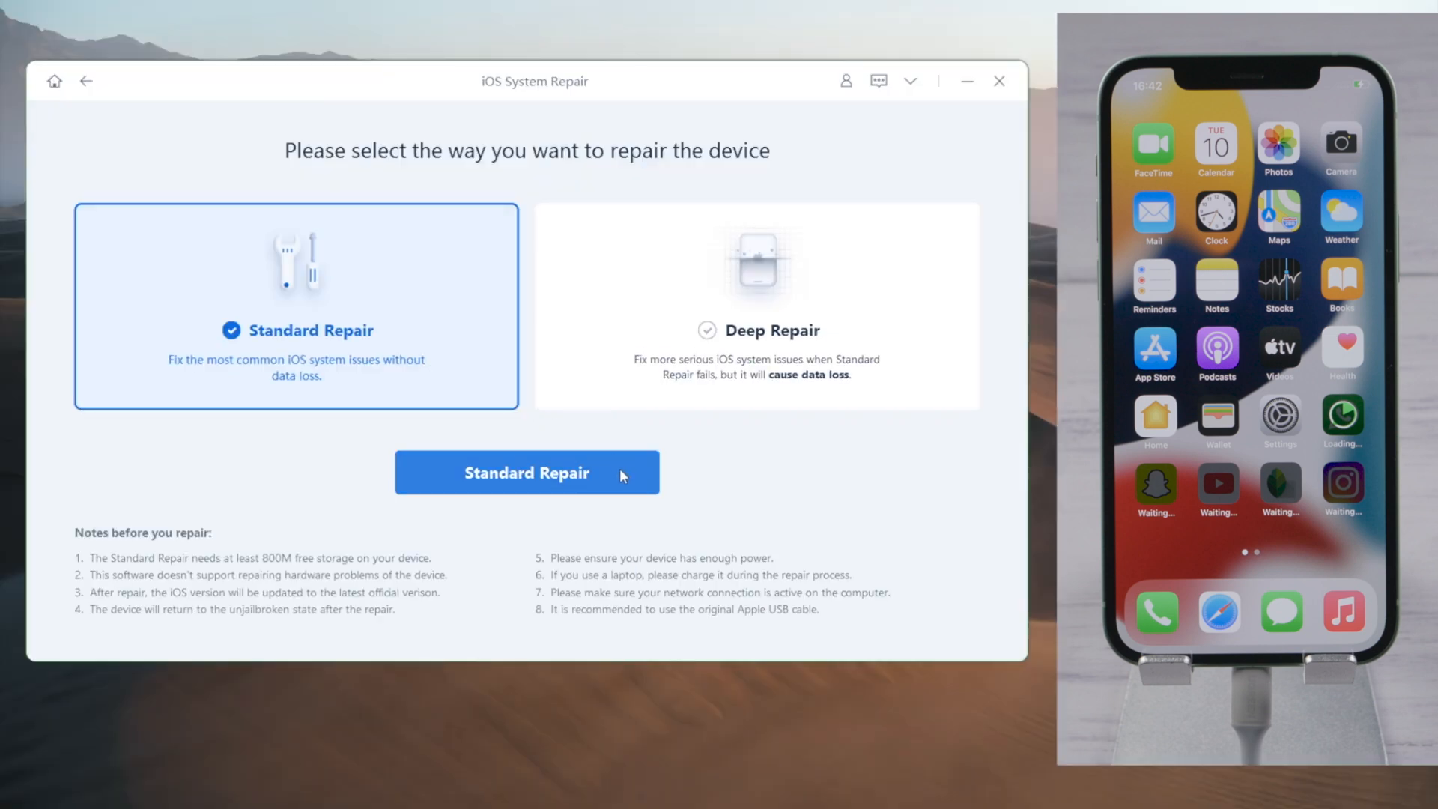
{"action": "left_click", "coordinate": [527, 473]}
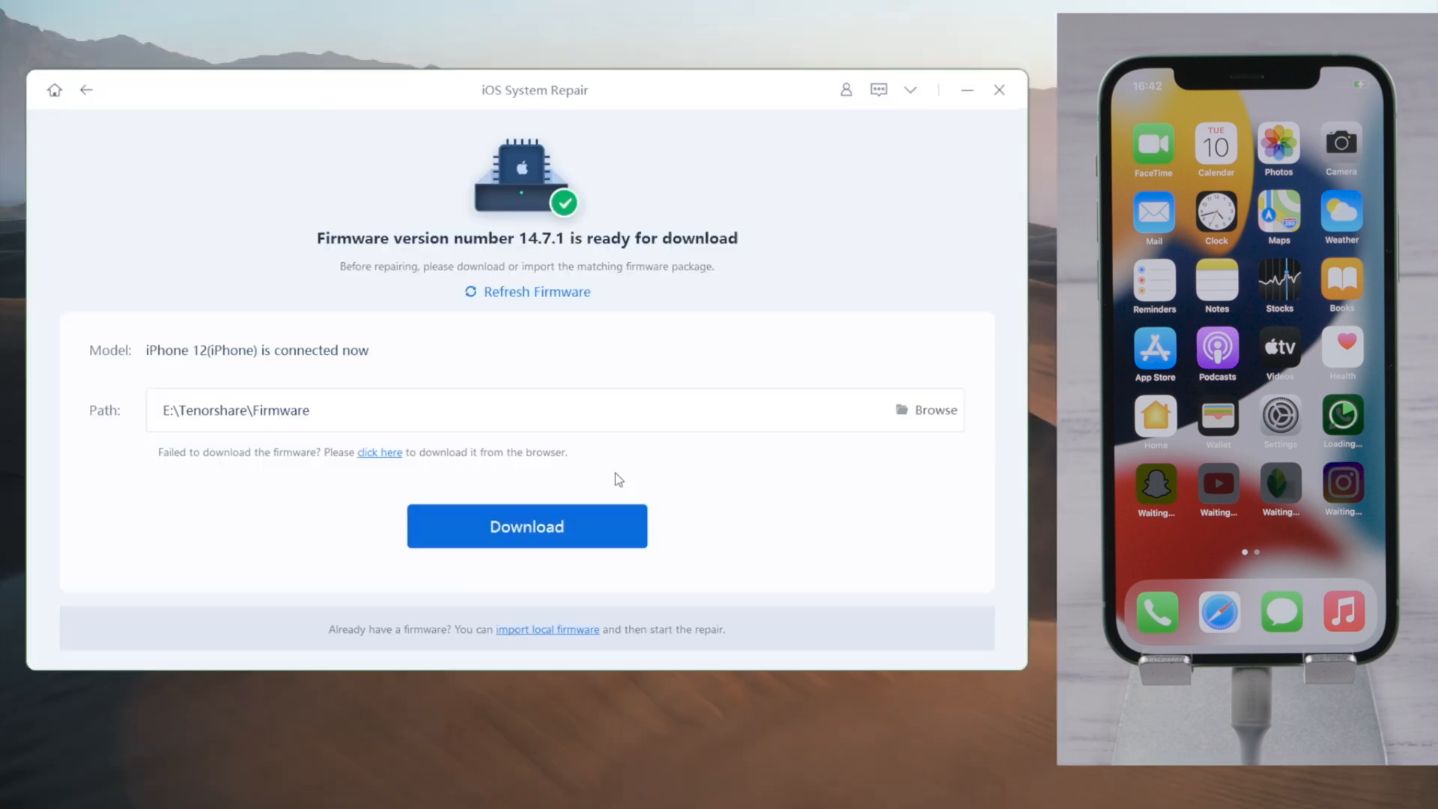
{"action": "mouse_move", "coordinate": [592, 530]}
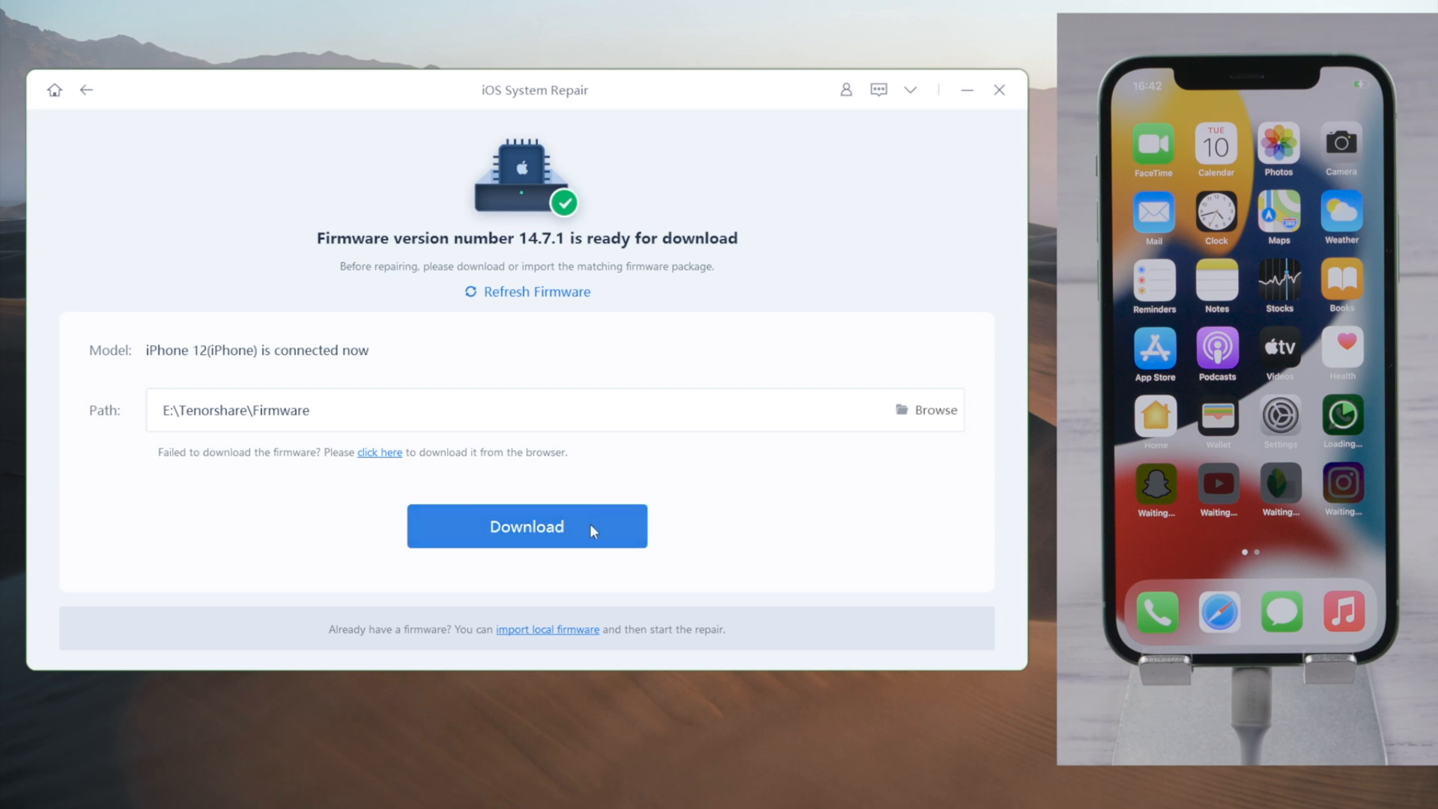
{"action": "left_click", "coordinate": [526, 526]}
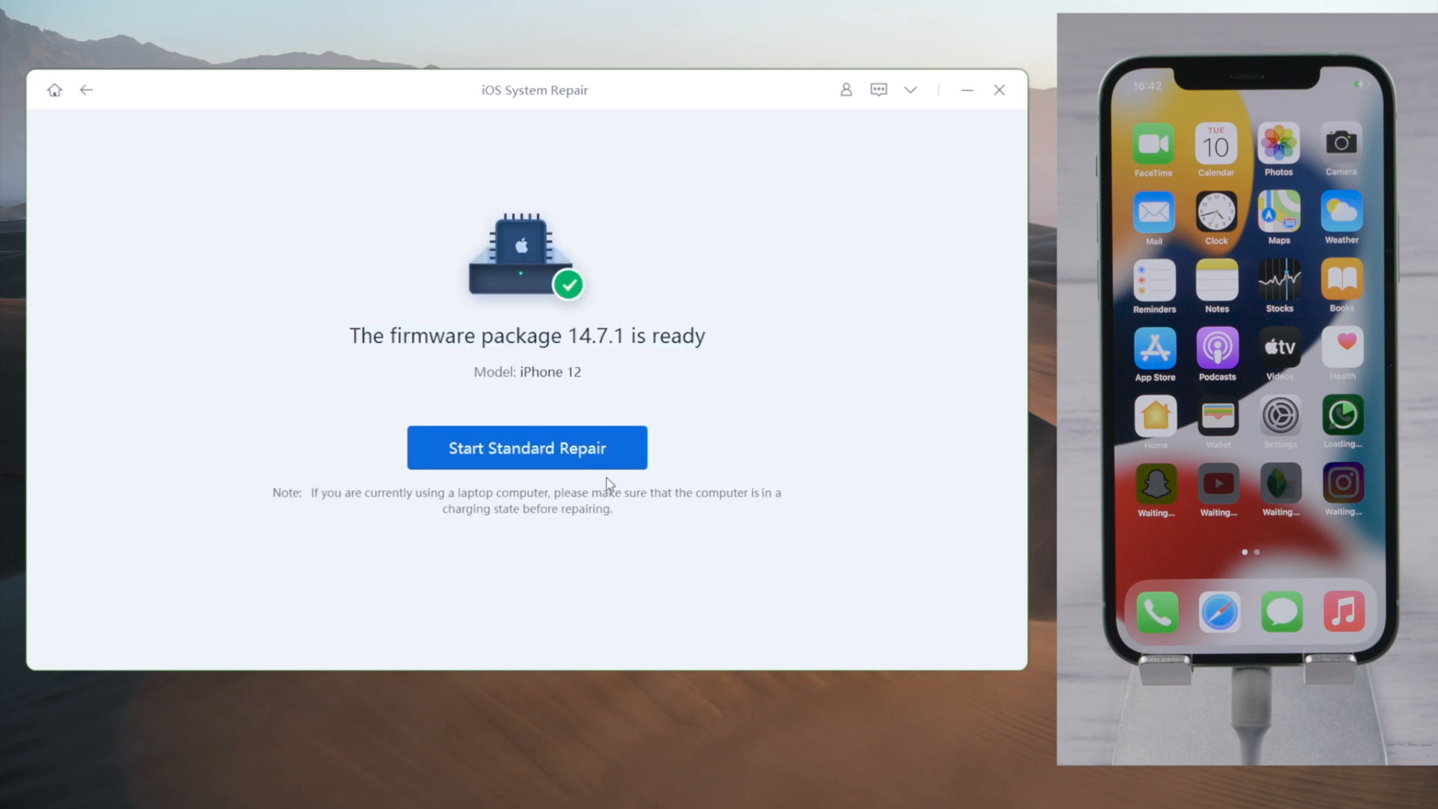
{"action": "left_click", "coordinate": [526, 448]}
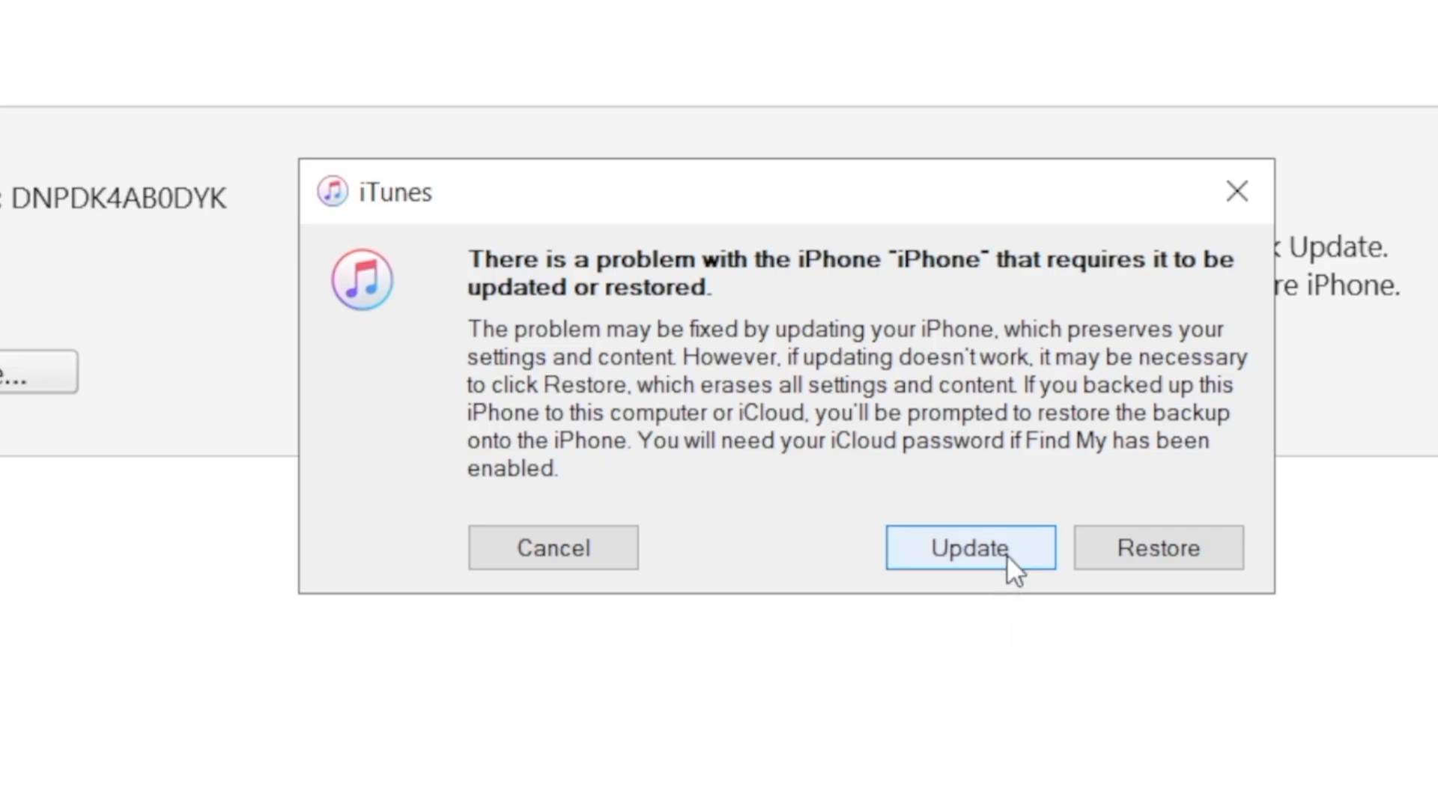
- Choose Update to iOS 14.6 in iTunes, confirm, and check the software download progress
{"action": "left_click", "coordinate": [968, 547]}
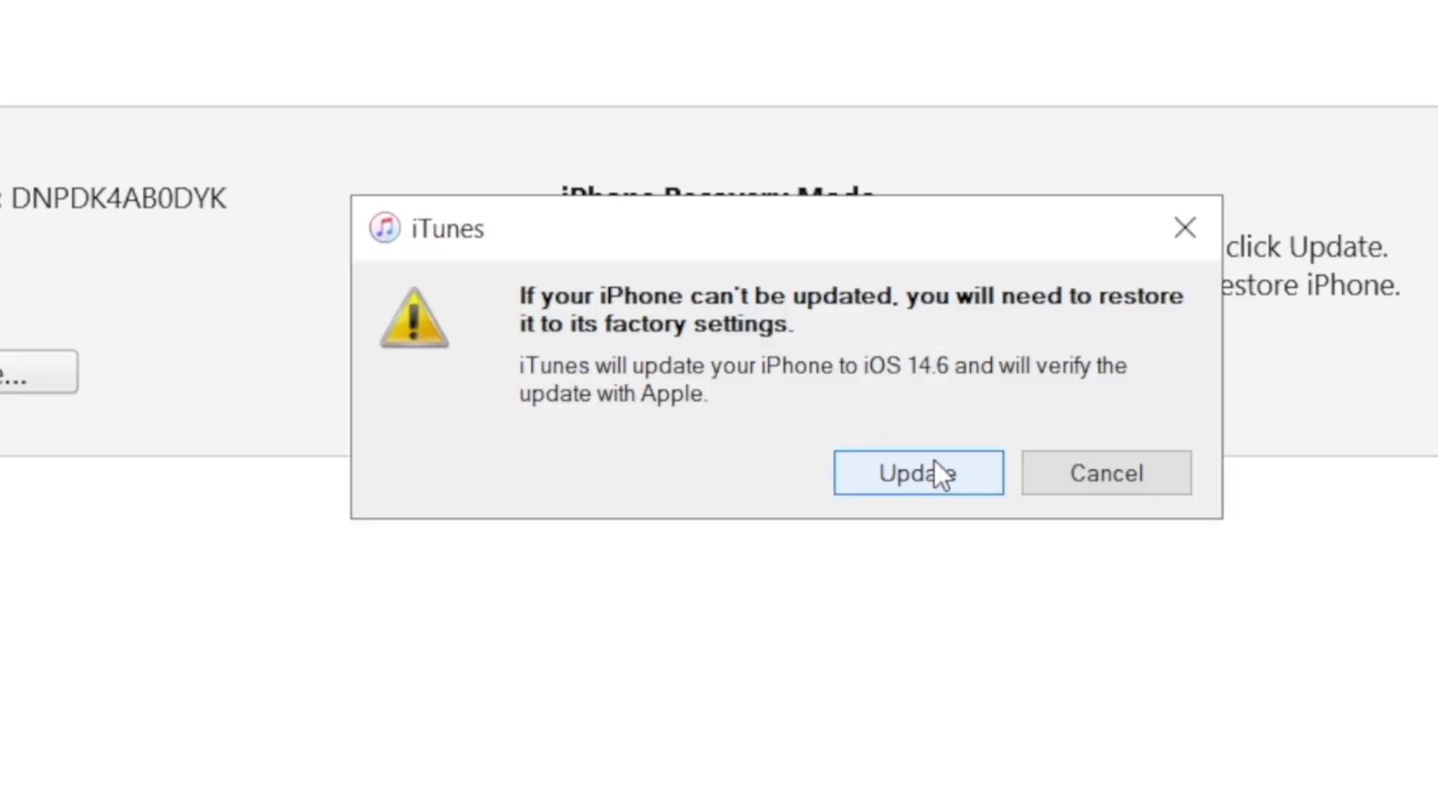
{"action": "left_click", "coordinate": [916, 473]}
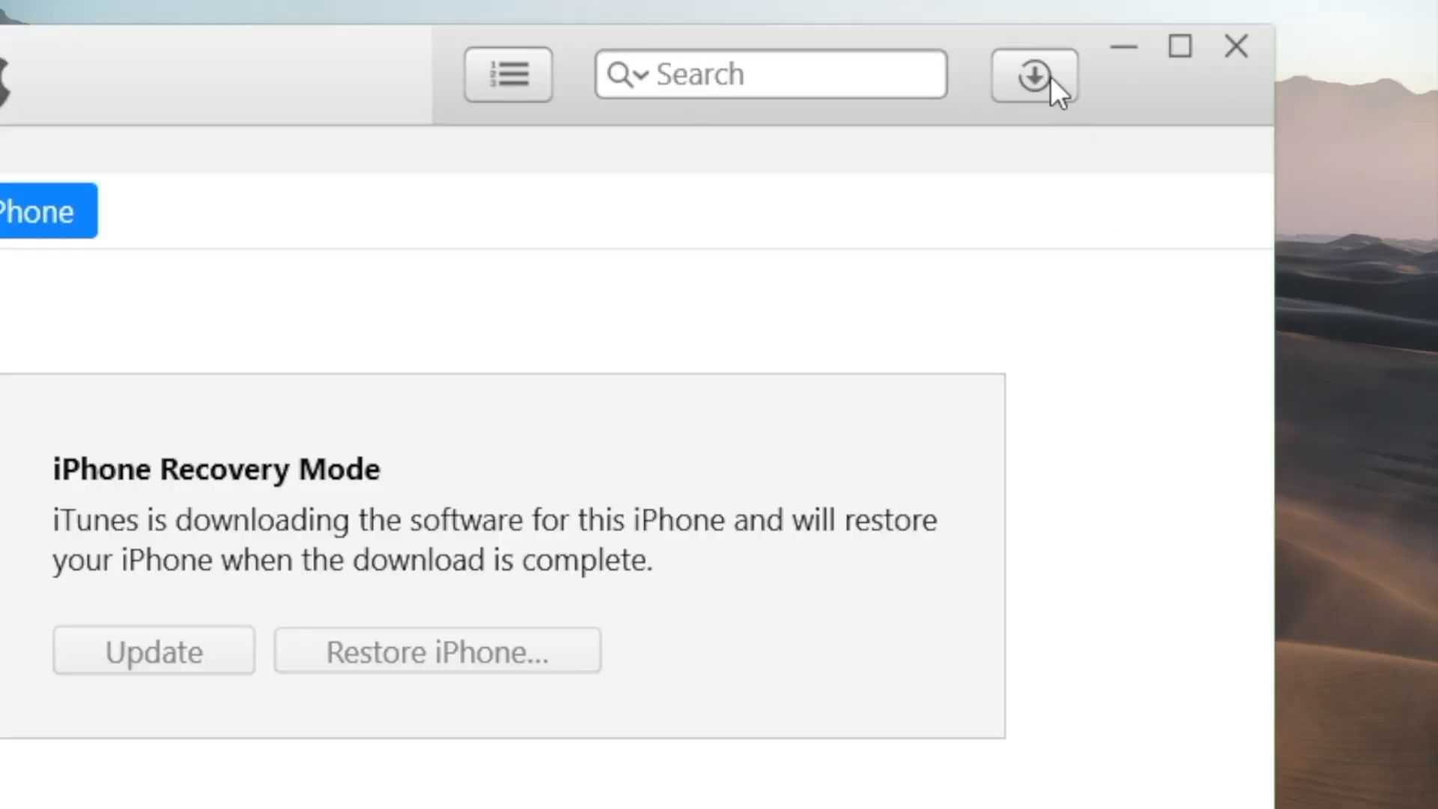
{"action": "left_click", "coordinate": [1033, 74]}
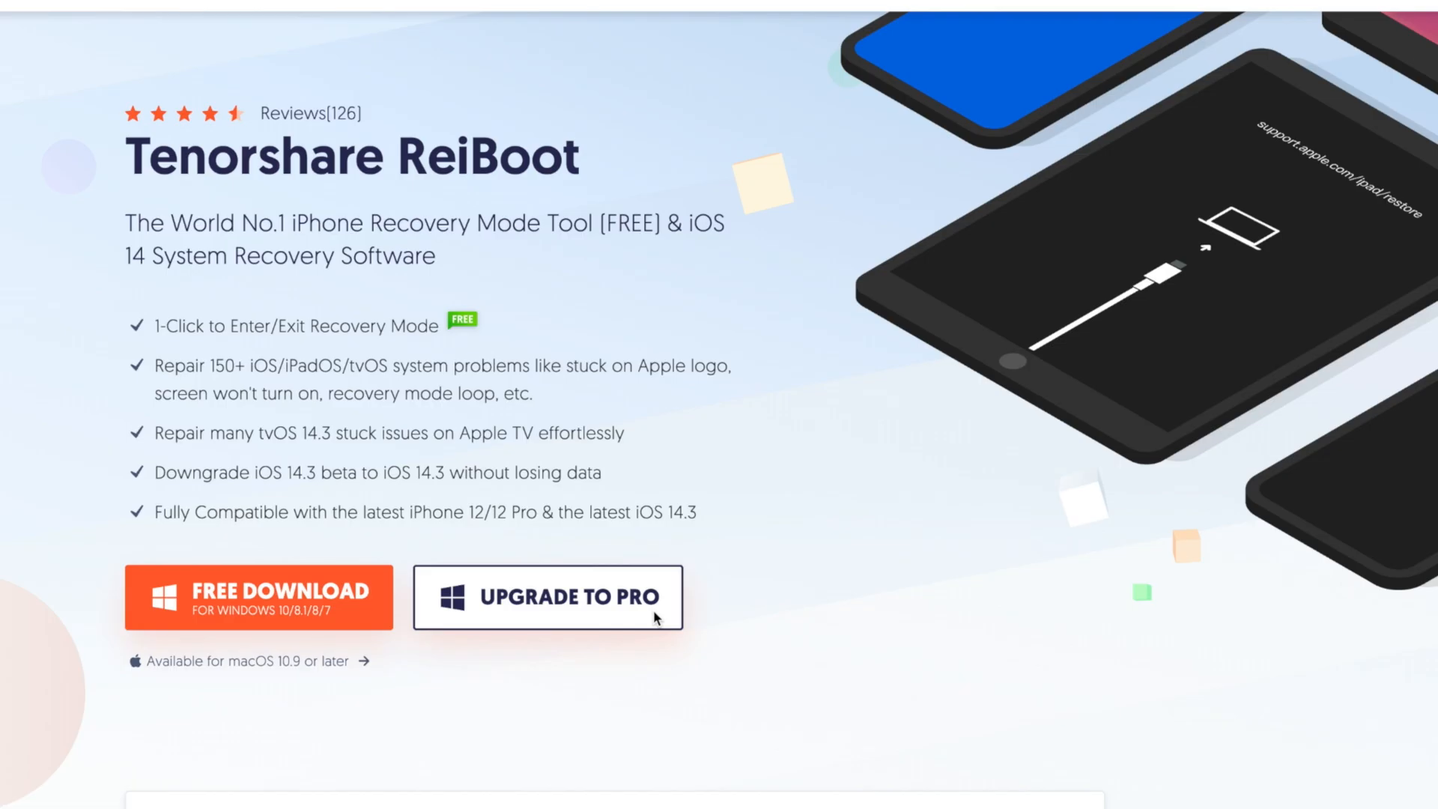
{"action": "left_click", "coordinate": [547, 597]}
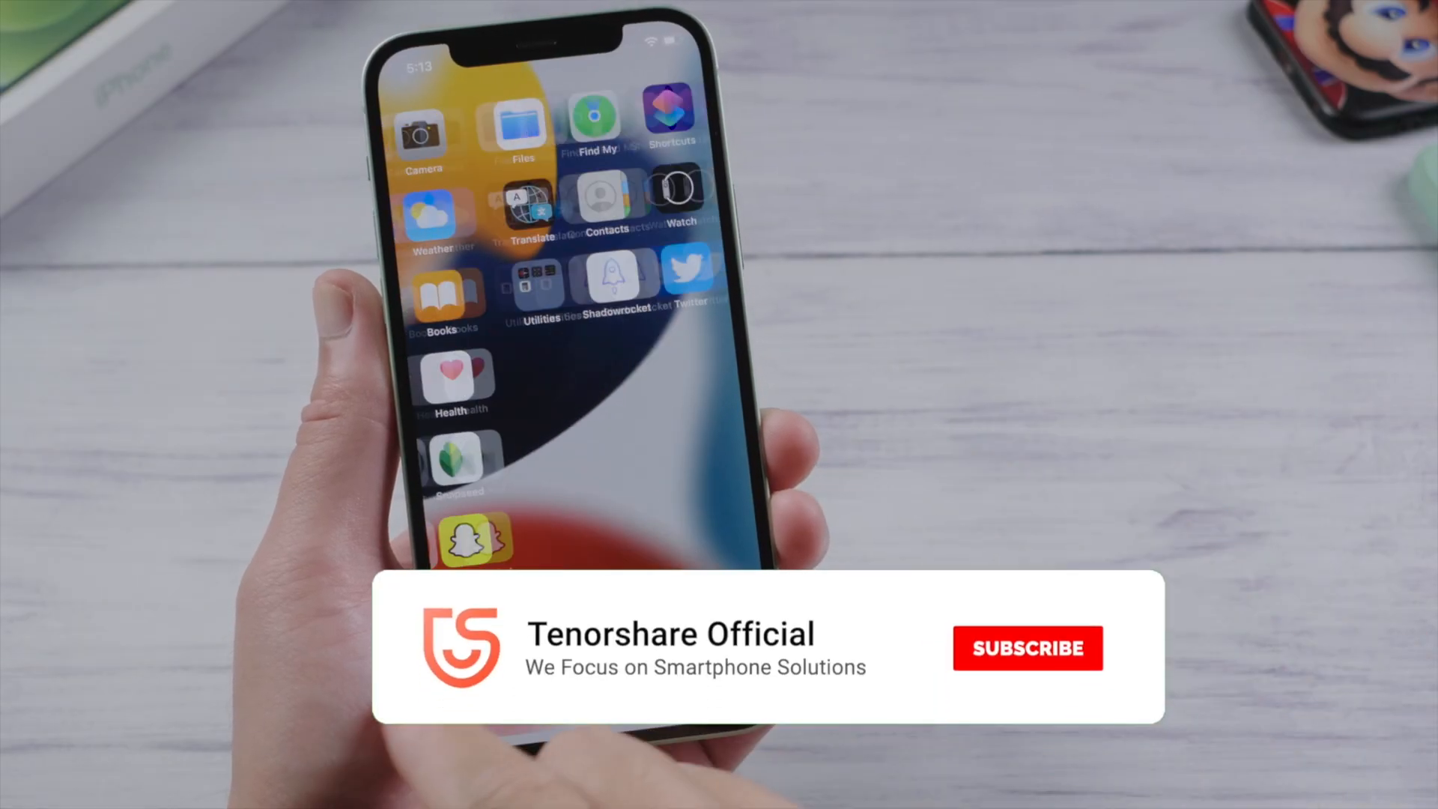
{"action": "left_click", "coordinate": [1027, 649]}
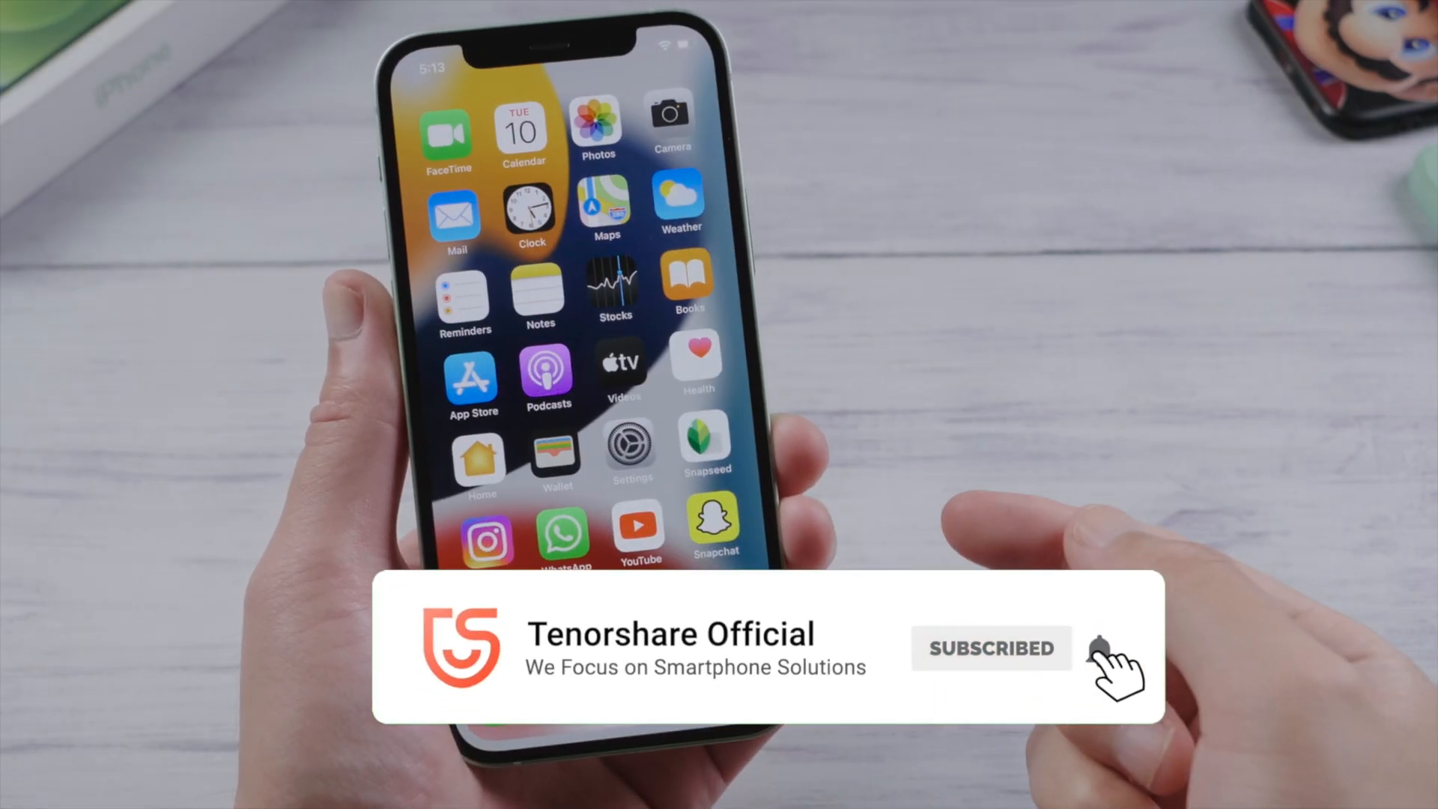